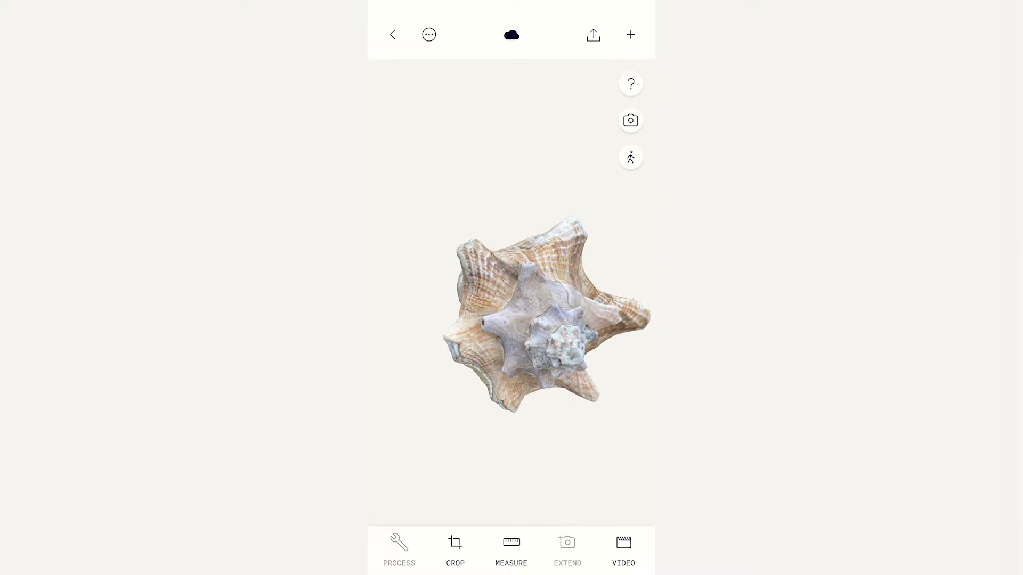
# Export the seashell scan from Polycam as OBJ, bringing up the Seashell-poly.zip share sheet.
pyautogui.click(592, 35)
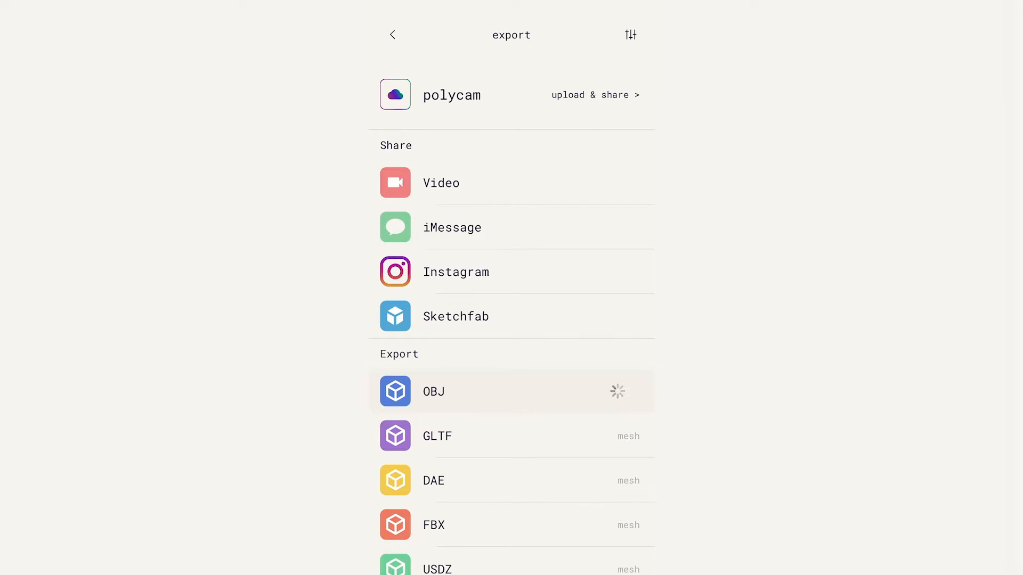
pyautogui.click(433, 392)
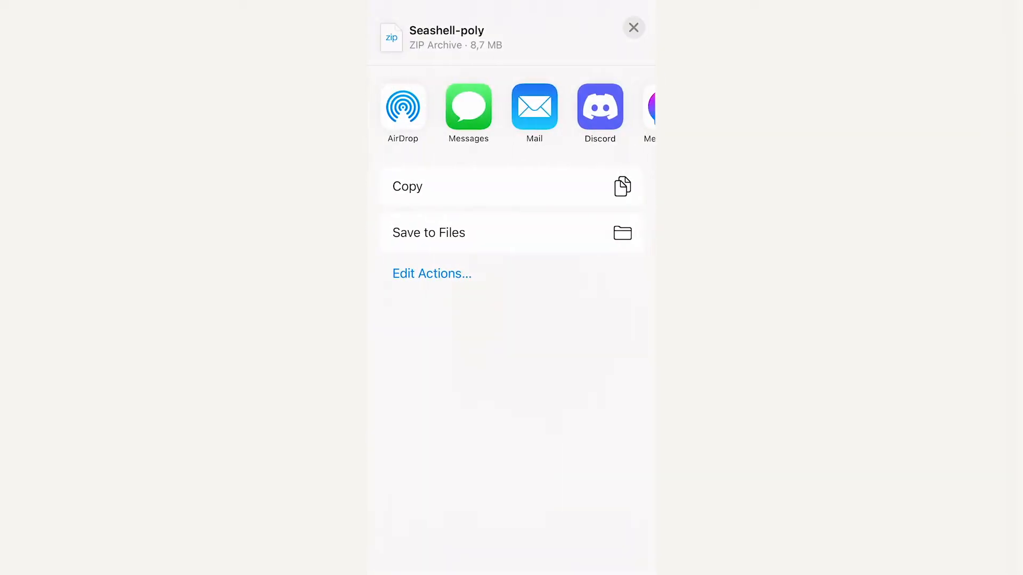
pyautogui.hscroll(-3)
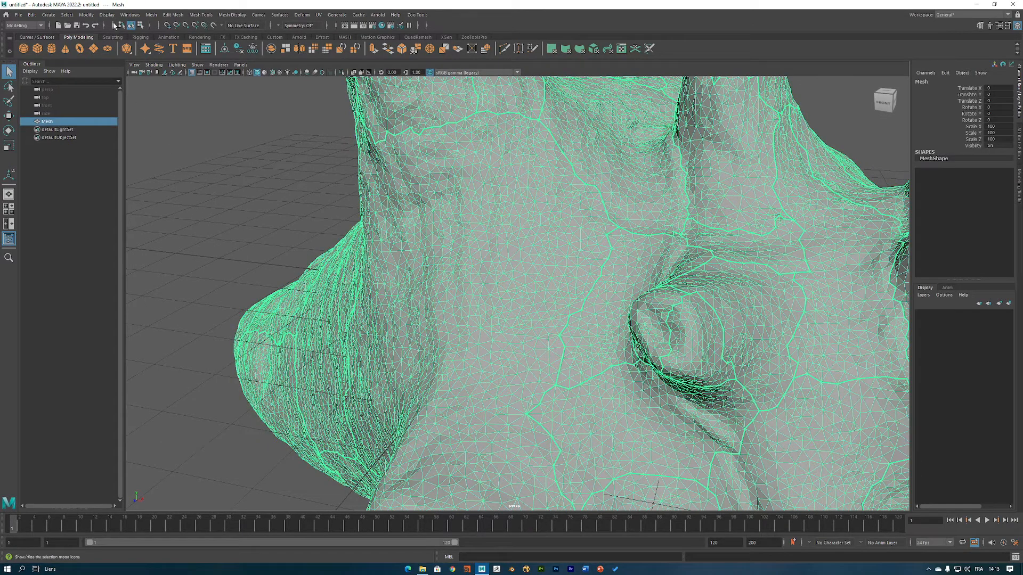
# Adjust the Polygons category settings in Maya's Preferences window and save them.
pyautogui.click(129, 15)
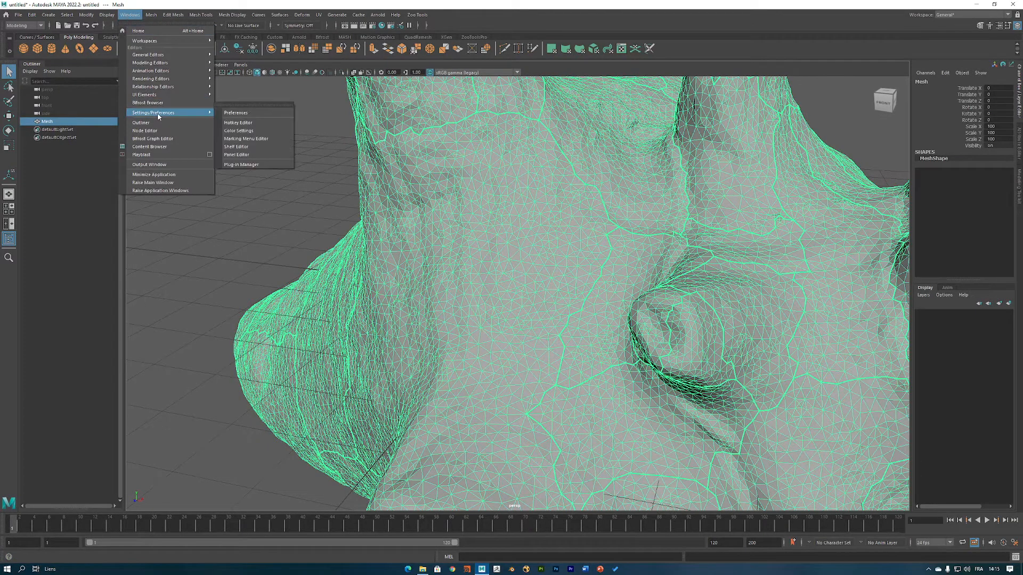
pyautogui.click(235, 113)
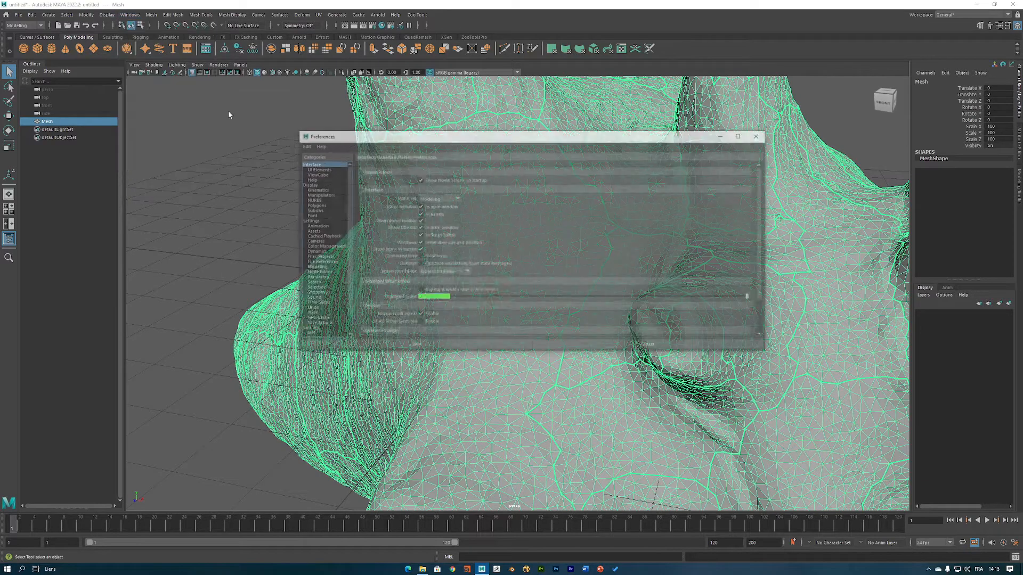
pyautogui.click(316, 205)
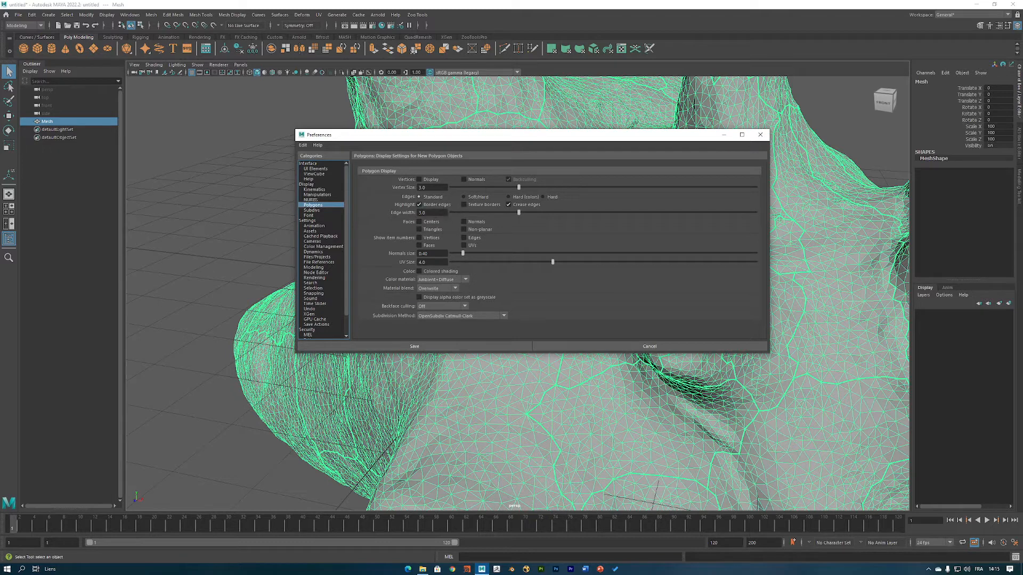
pyautogui.moveTo(414, 347)
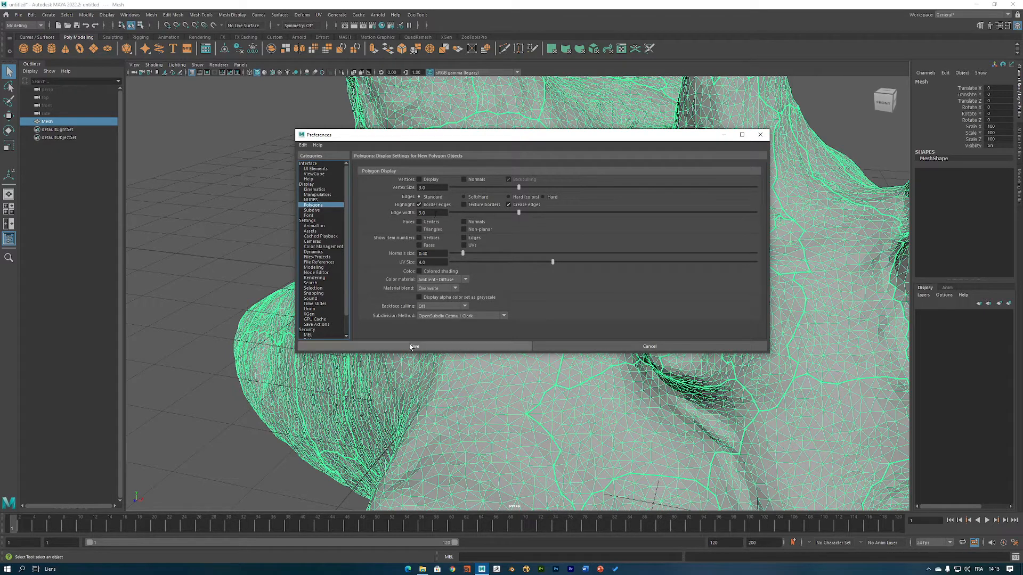
pyautogui.click(415, 347)
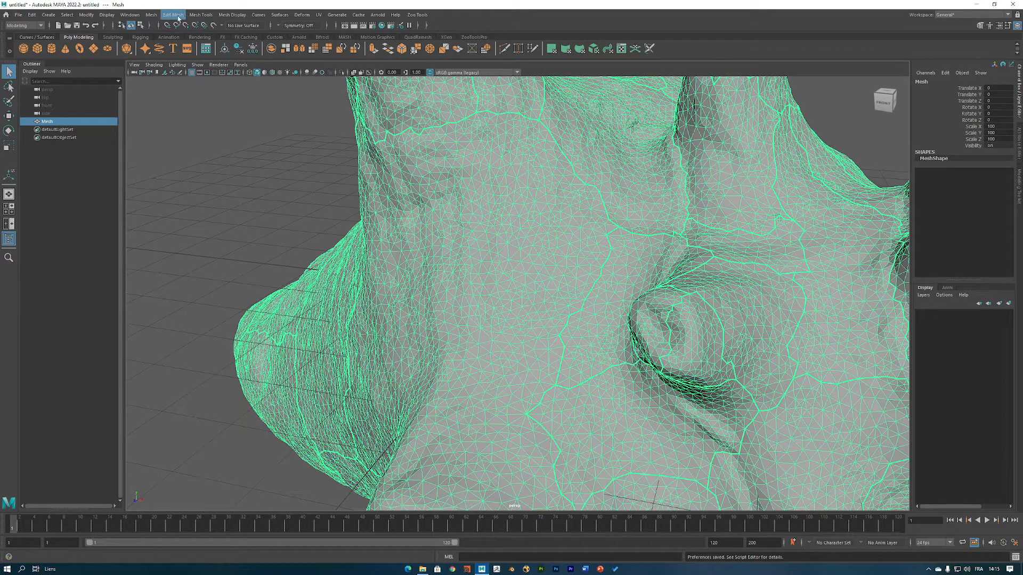
# Weld the seashell mesh's coincident vertices using Edit Mesh > Merge.
pyautogui.click(172, 15)
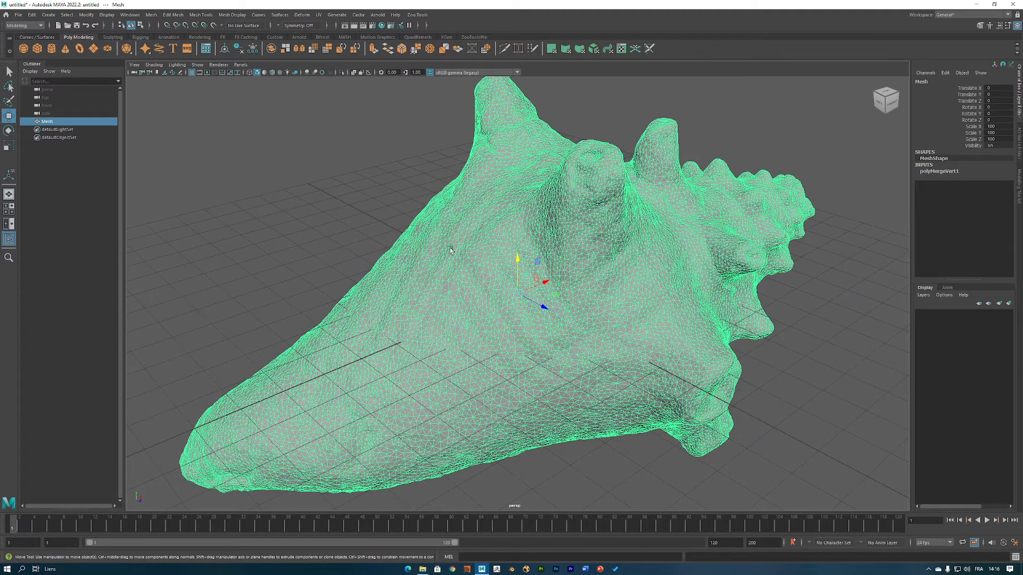
pyautogui.moveTo(255, 36)
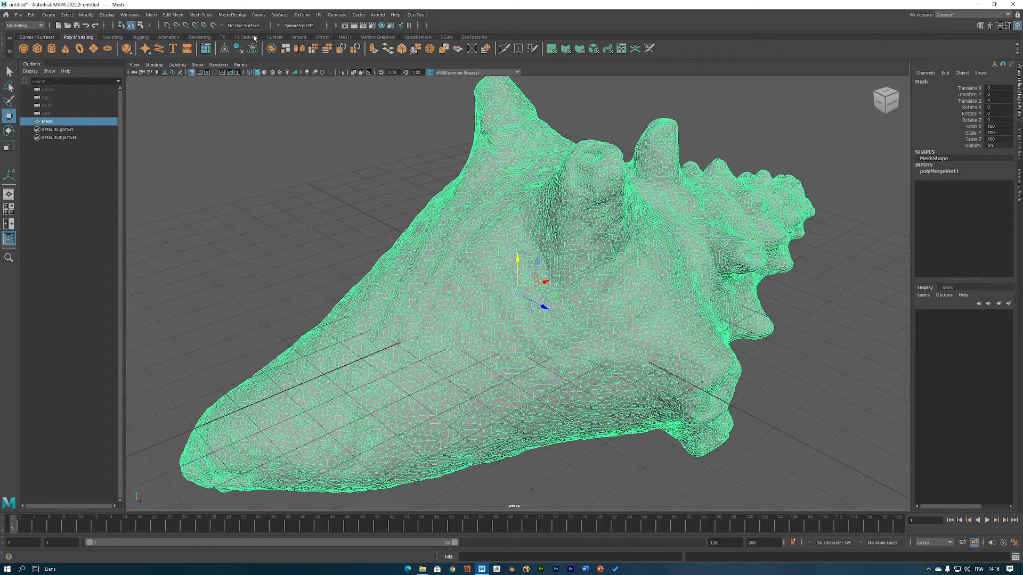
# Smooth the mesh with Sculpting shelf tools and apply Mesh Display > Soften Edge.
pyautogui.click(113, 37)
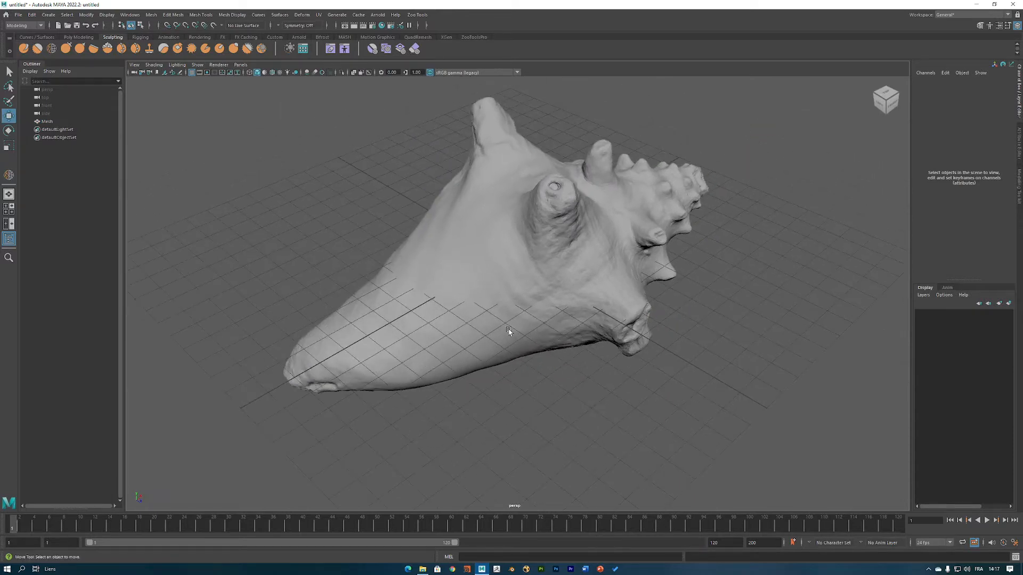
pyautogui.moveTo(529, 308)
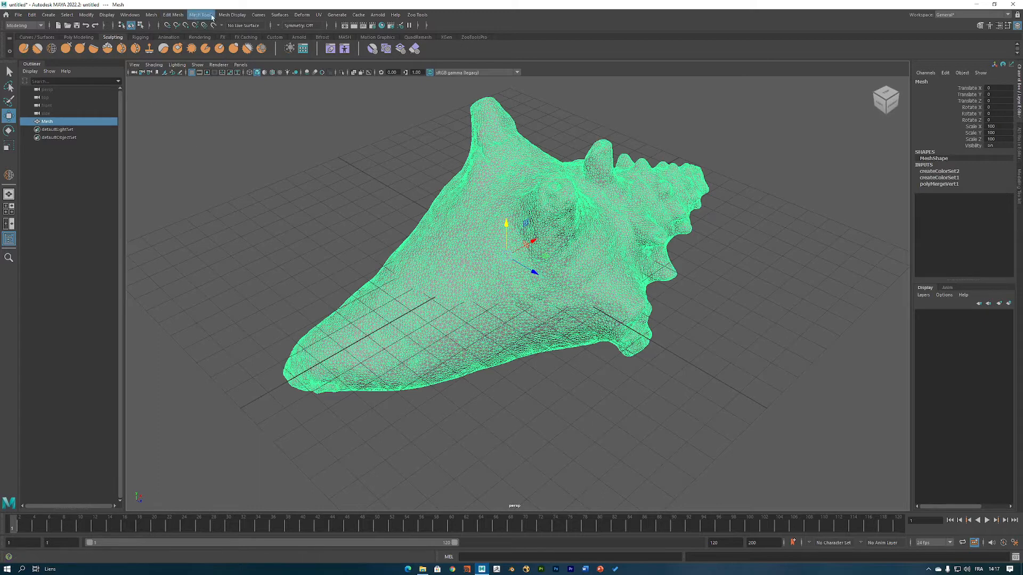
pyautogui.click(232, 14)
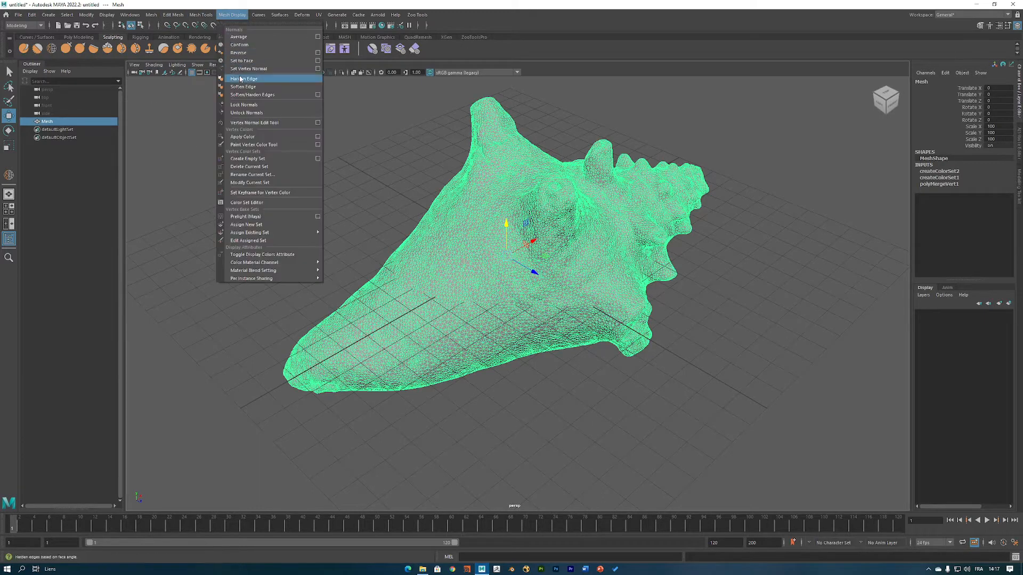
pyautogui.click(244, 78)
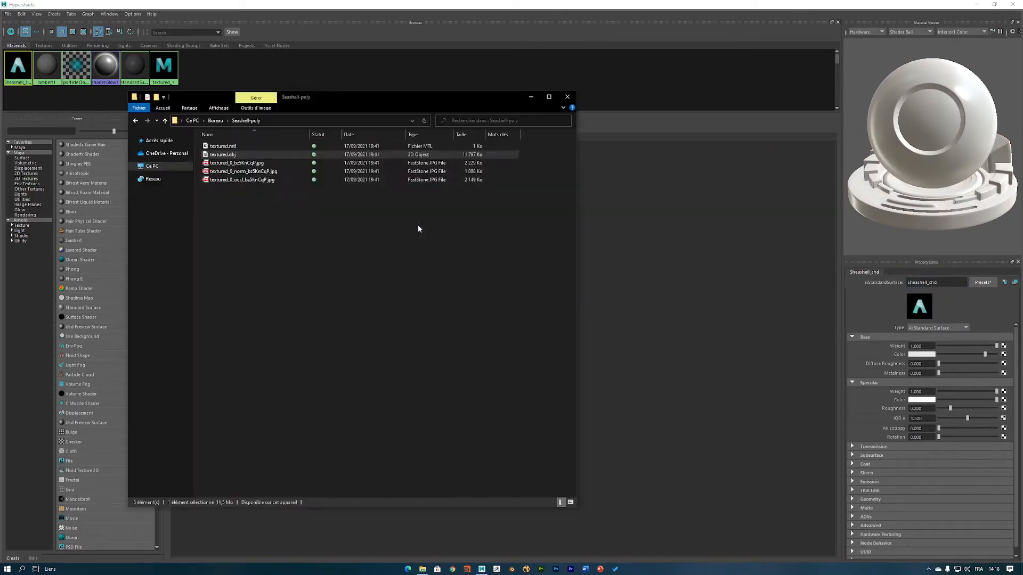
# Drag the colour JPG and normal map from File Explorer into the Hypershade graph.
pyautogui.click(241, 171)
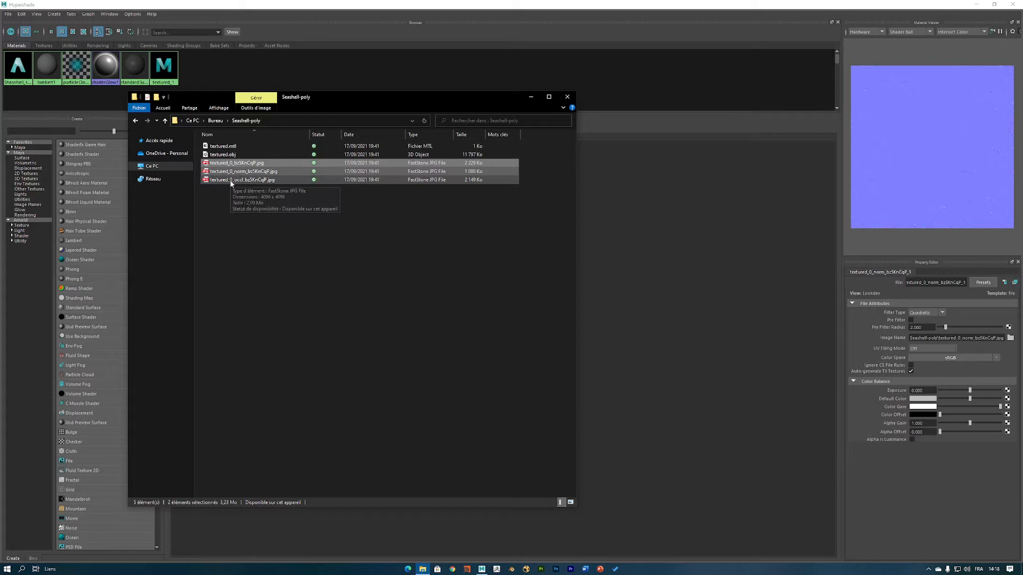
pyautogui.click(246, 208)
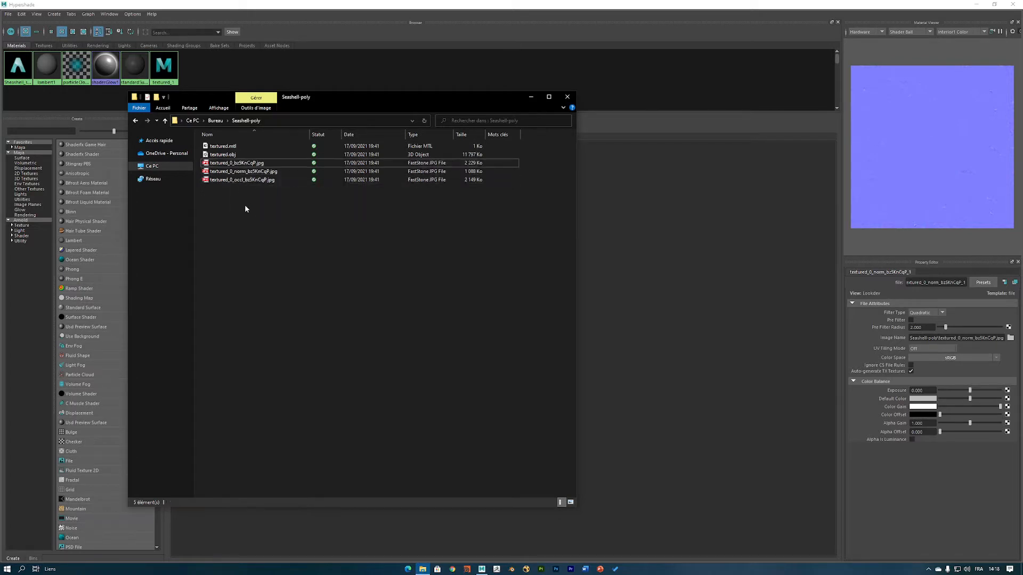
pyautogui.click(241, 179)
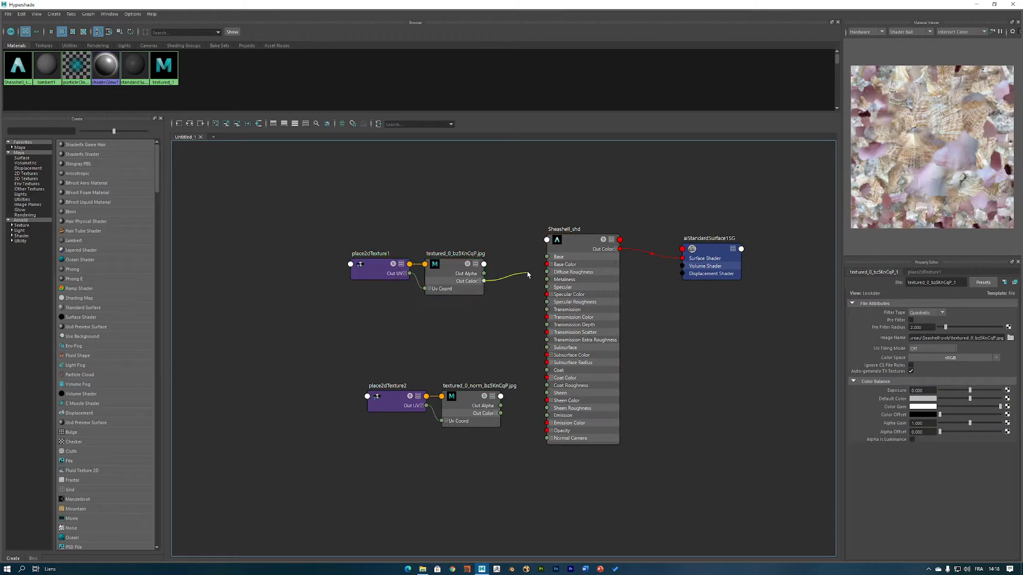
# Wire colour to base color, set bump2d1 to Tangent Space Normals and normal texture to Raw.
pyautogui.click(563, 229)
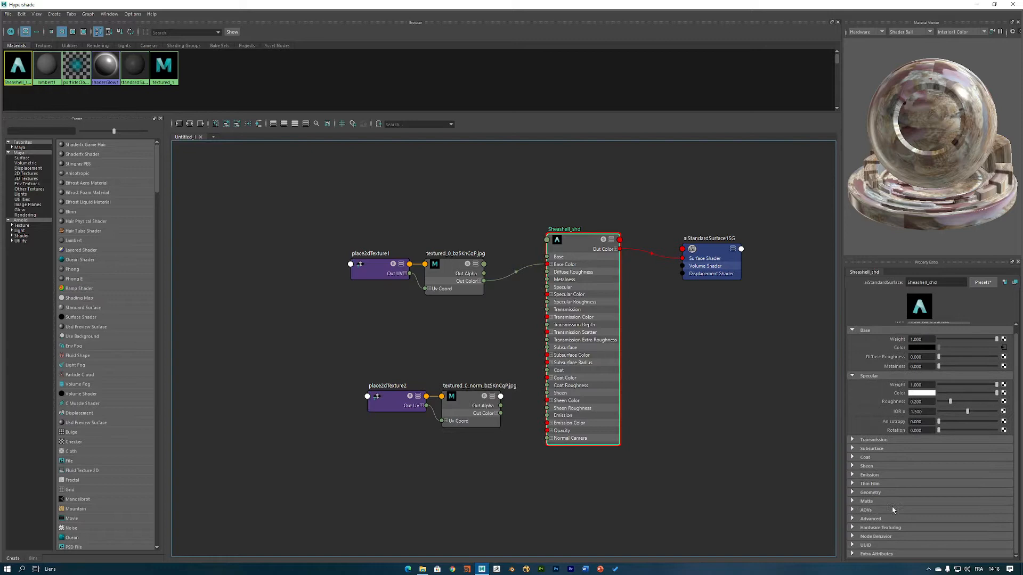
pyautogui.click(870, 492)
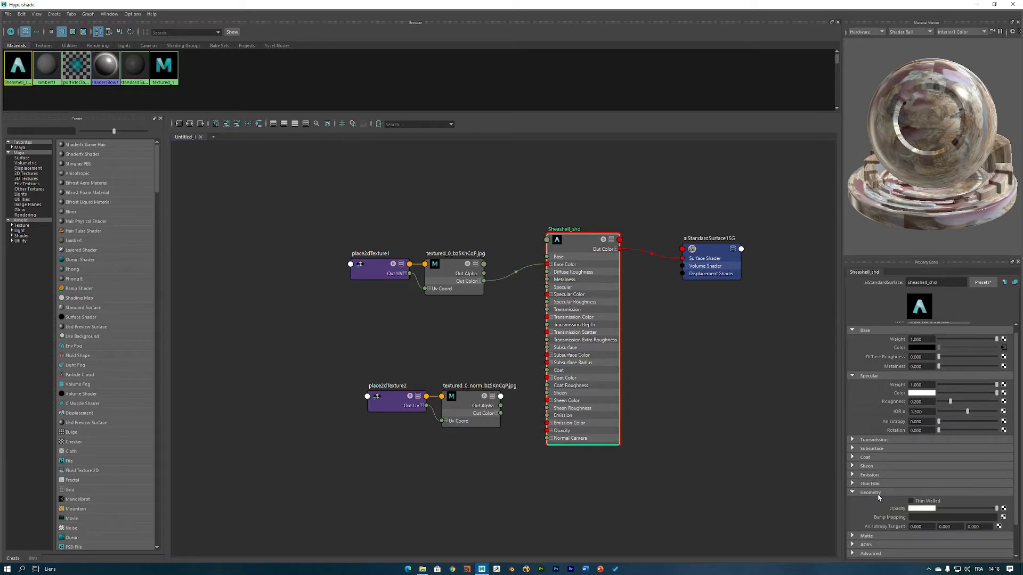
pyautogui.scroll(-3)
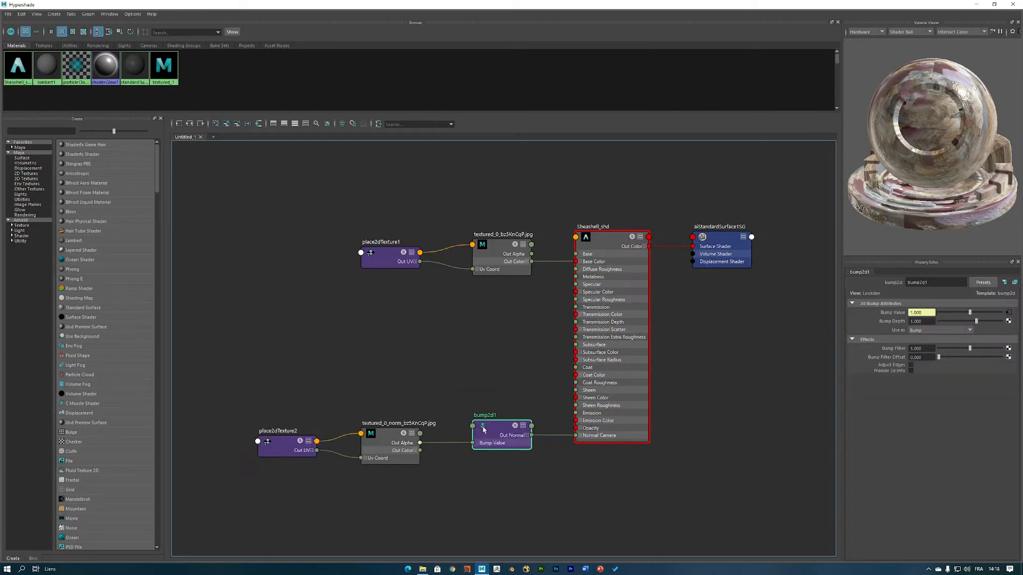
pyautogui.click(940, 330)
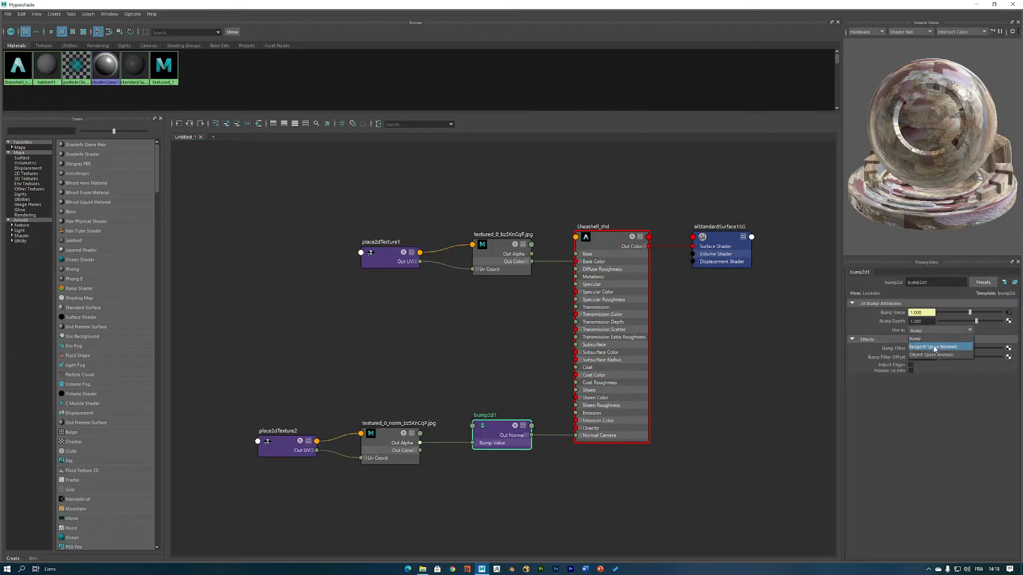
pyautogui.click(399, 433)
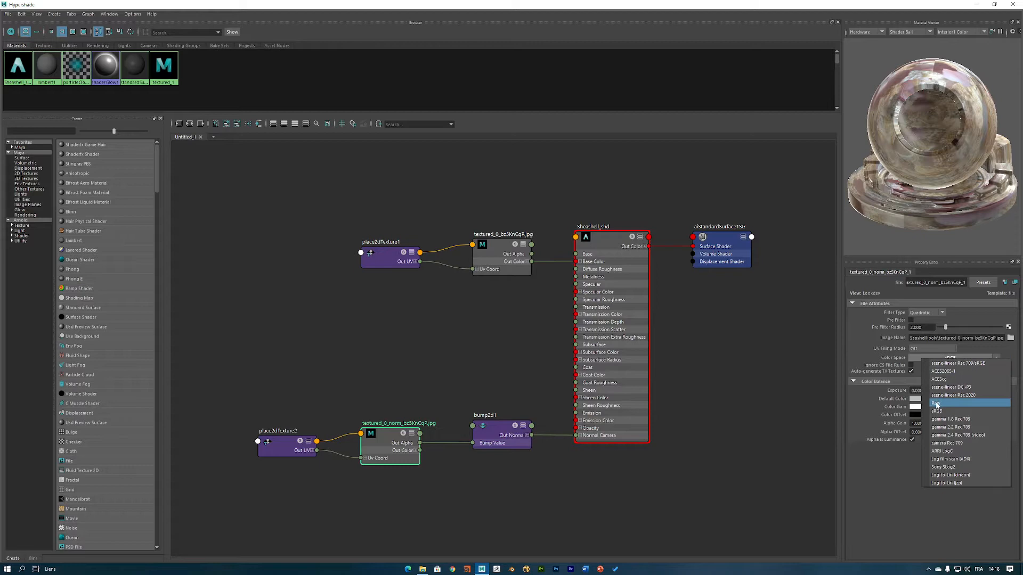
pyautogui.click(936, 403)
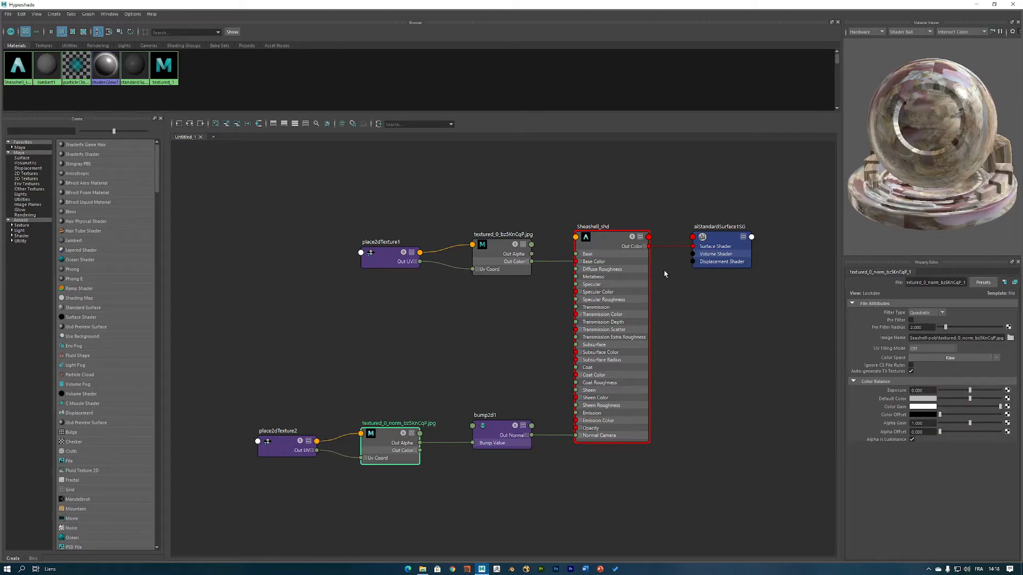
pyautogui.click(611, 226)
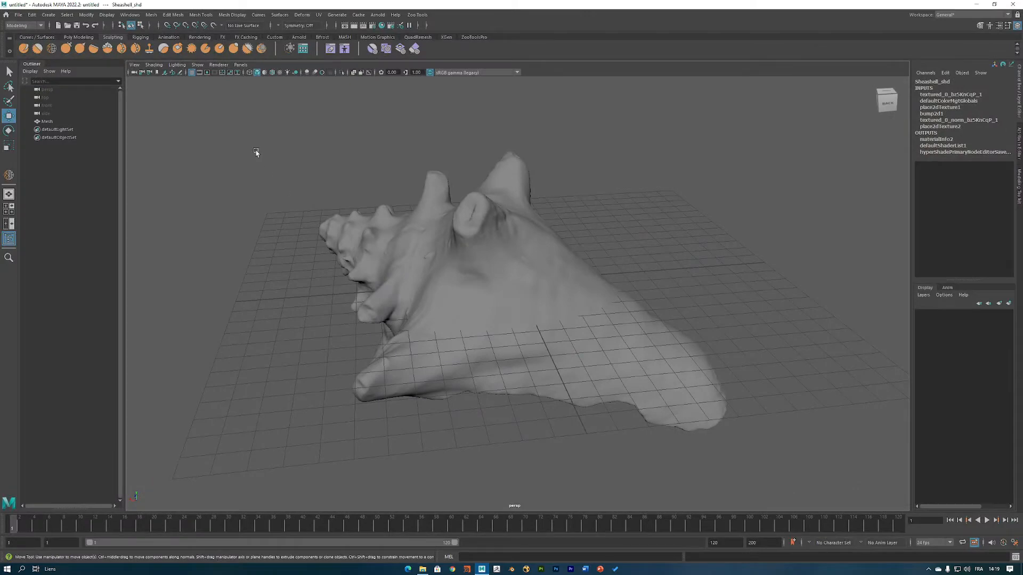
# Delete all history on the selected shell mesh and show it with textured shading.
pyautogui.click(279, 73)
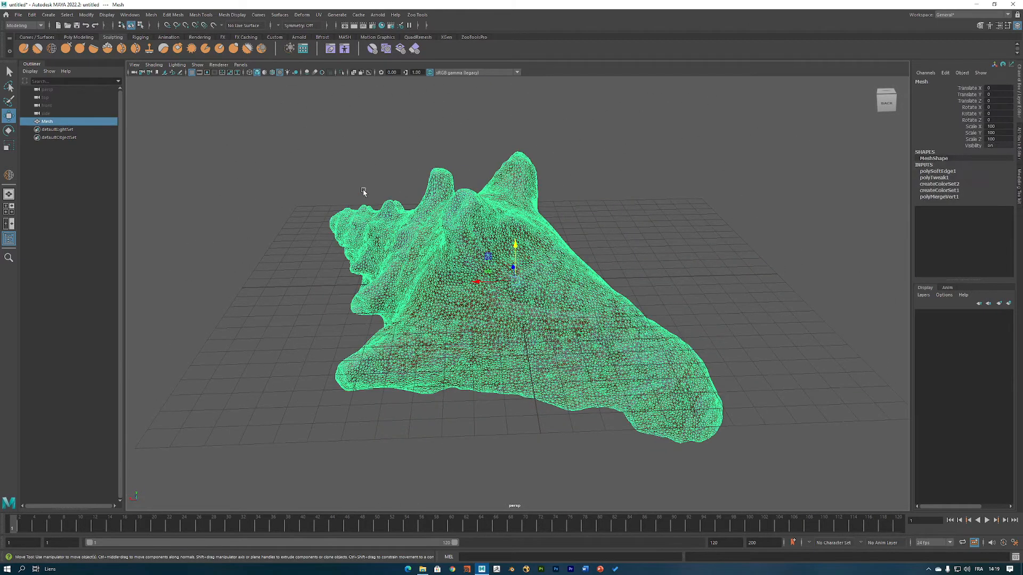
pyautogui.click(31, 15)
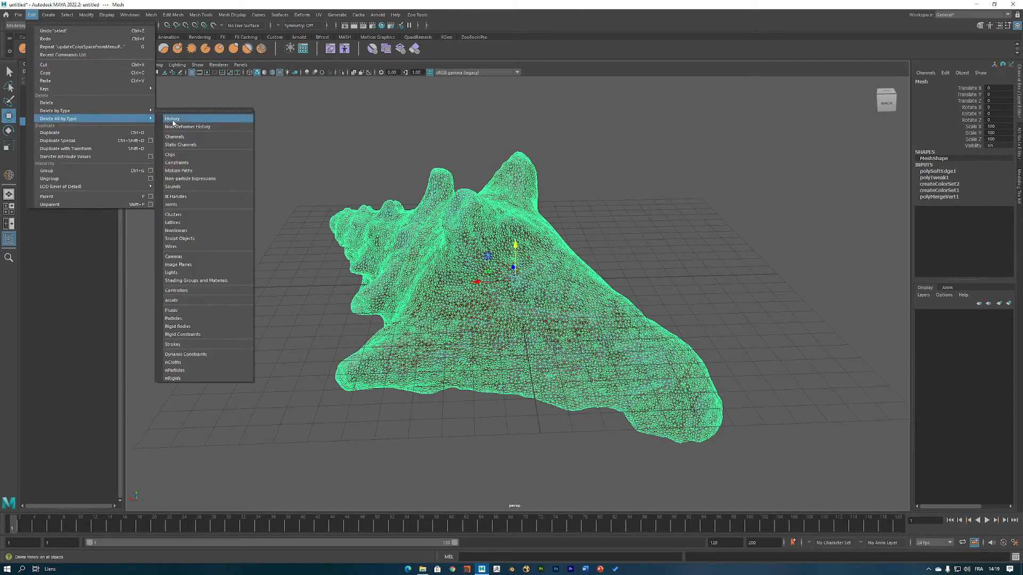
pyautogui.click(173, 118)
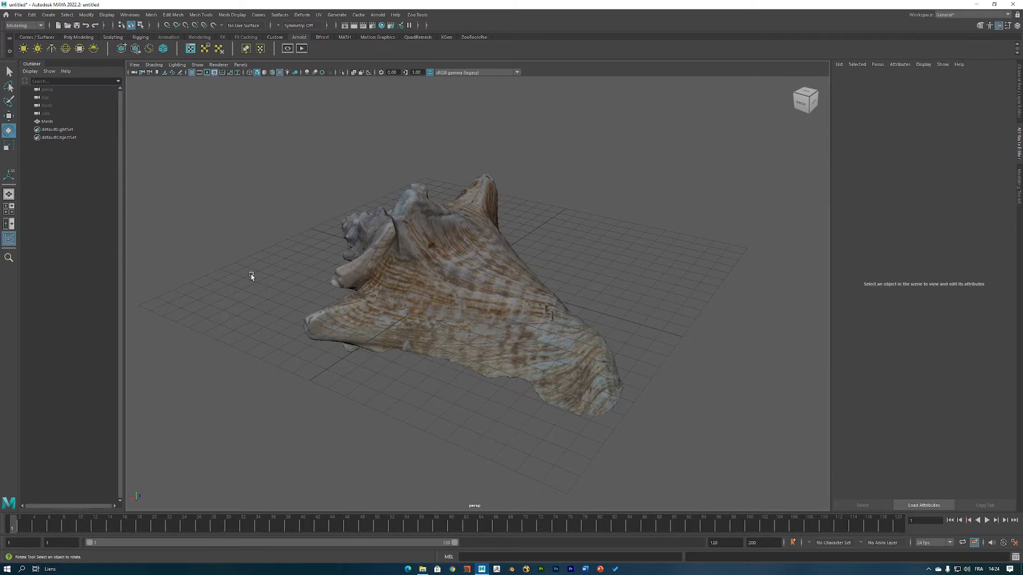
pyautogui.click(78, 37)
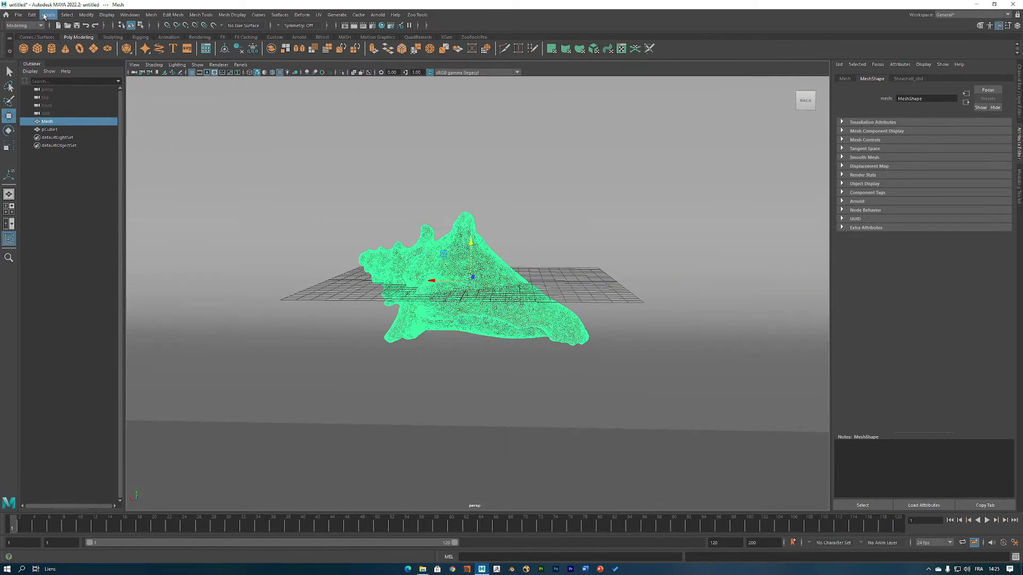
# Look through camera1 in the viewport and add an aiSkyDomeLight.
pyautogui.click(334, 72)
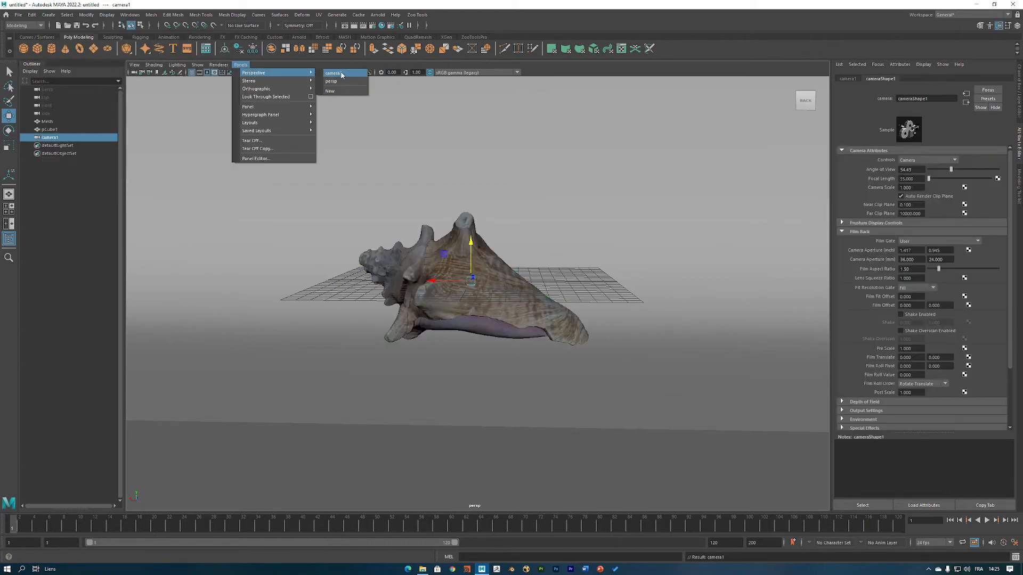
pyautogui.click(332, 72)
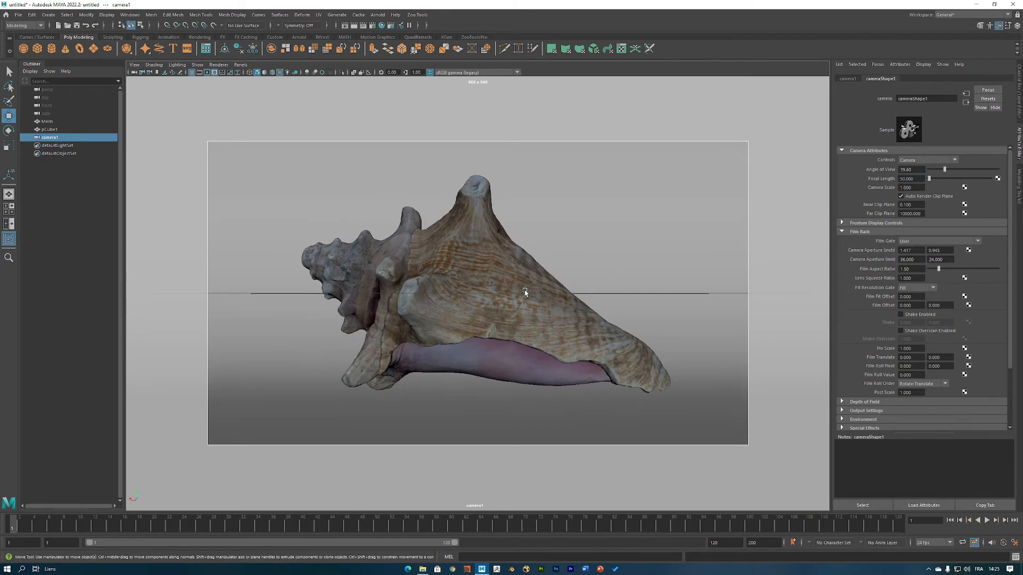
pyautogui.rightClick(514, 292)
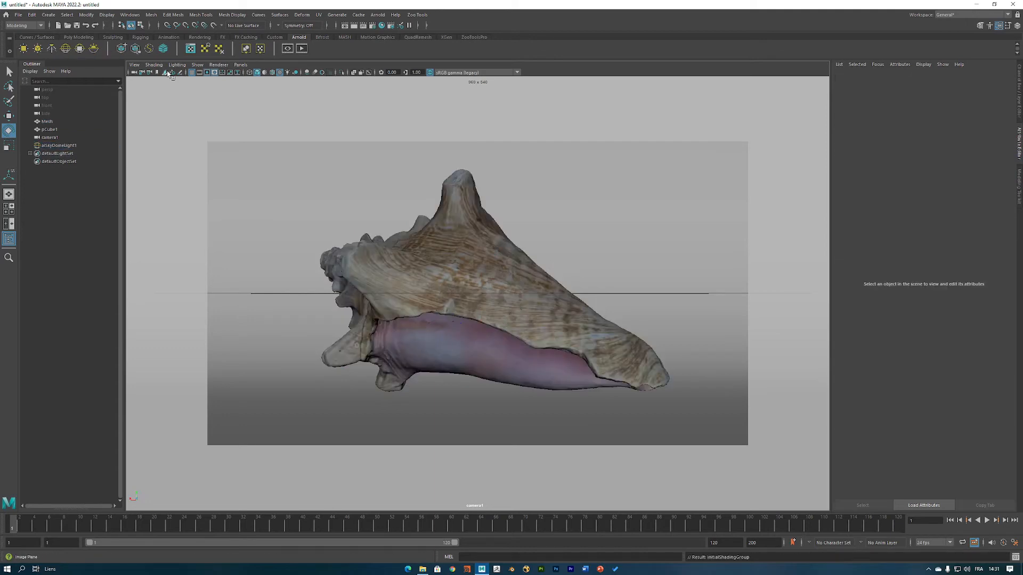
# Assign pCube1 a new aiStandardSurface named cyclo1 and open Arnold RenderView.
pyautogui.rightClick(317, 189)
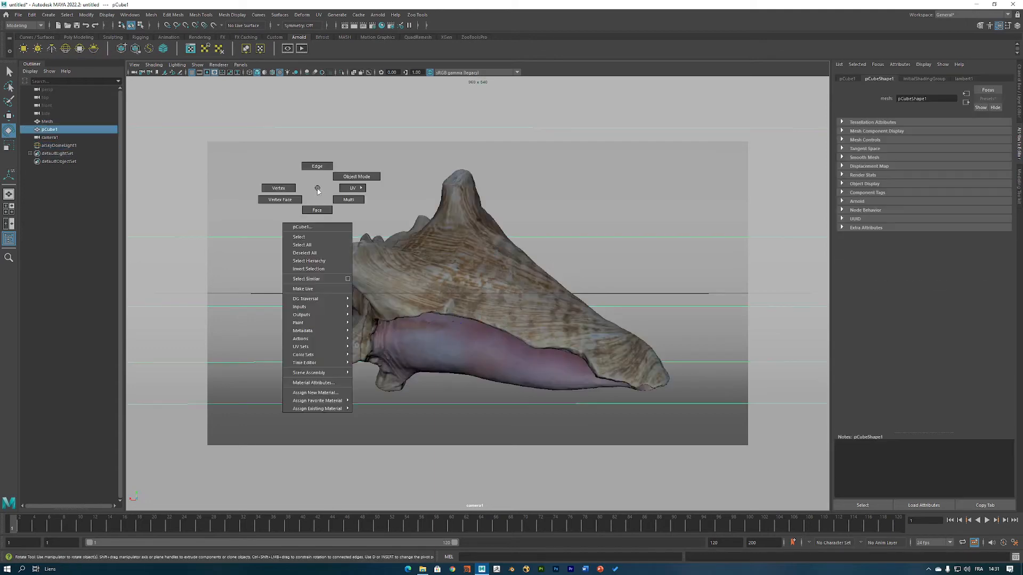
pyautogui.click(315, 392)
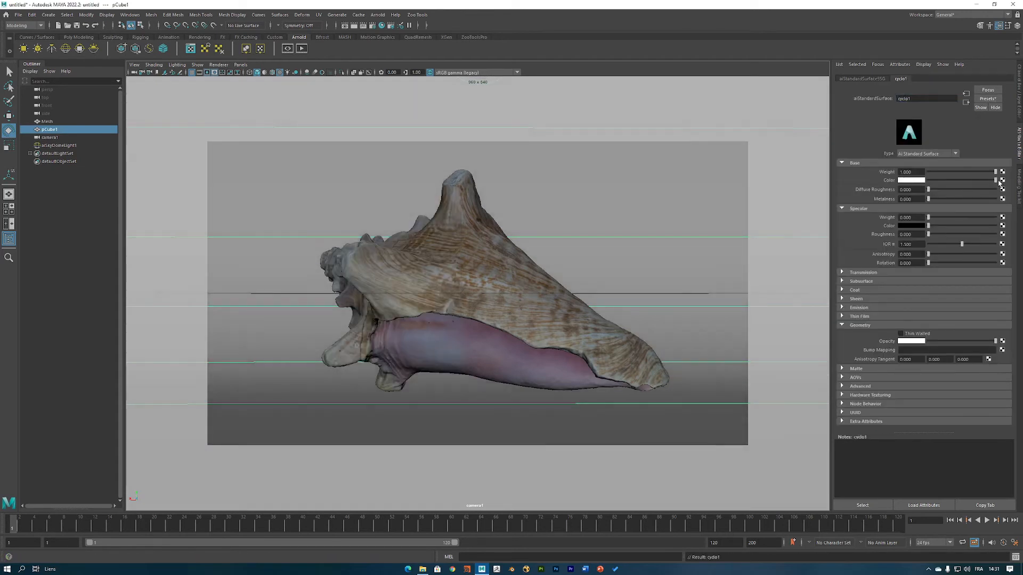
pyautogui.click(287, 48)
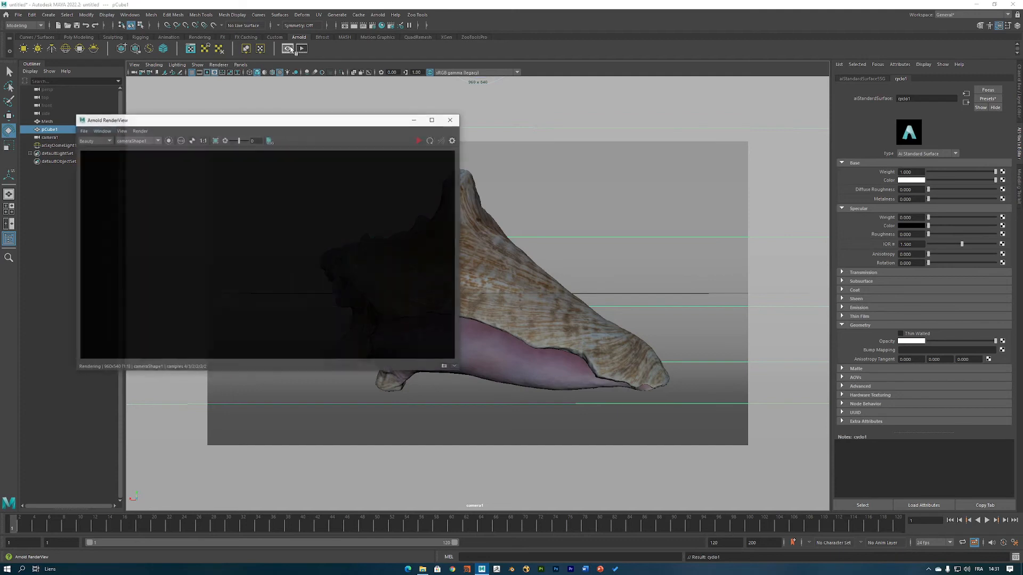
# Run the Arnold IPR render of the textured shell, then close the render window.
pyautogui.click(418, 140)
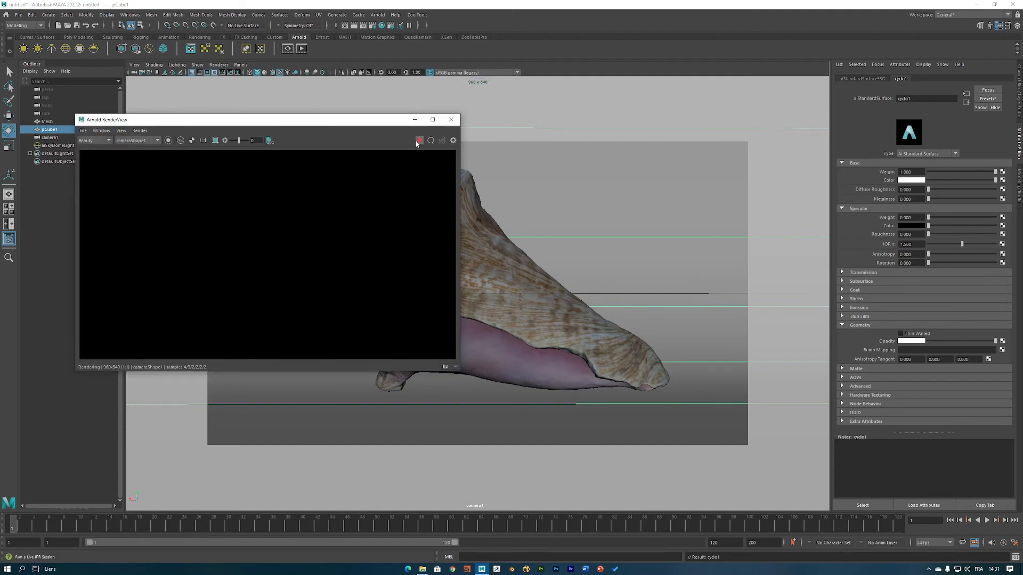
pyautogui.click(418, 140)
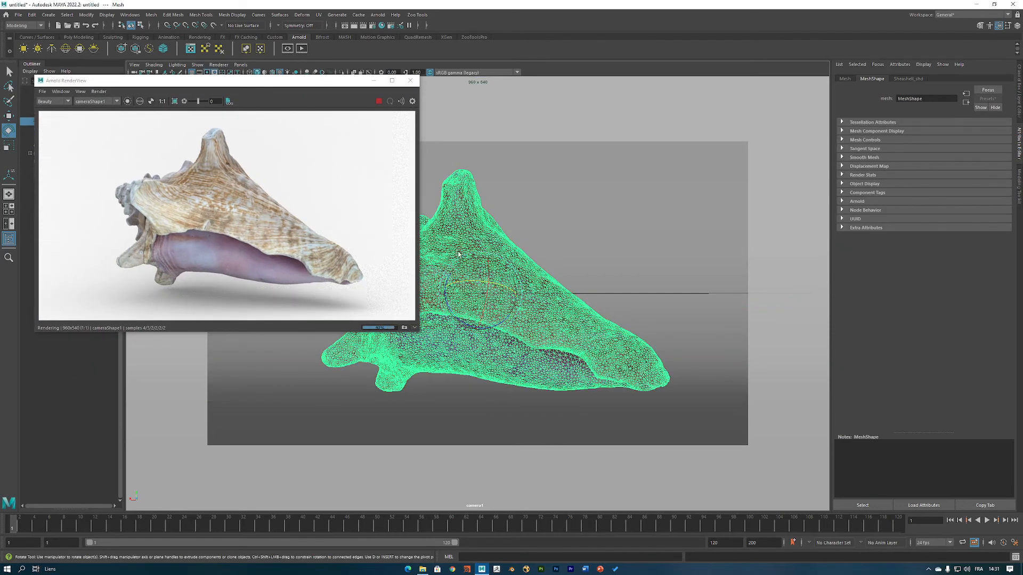
pyautogui.moveTo(409, 80)
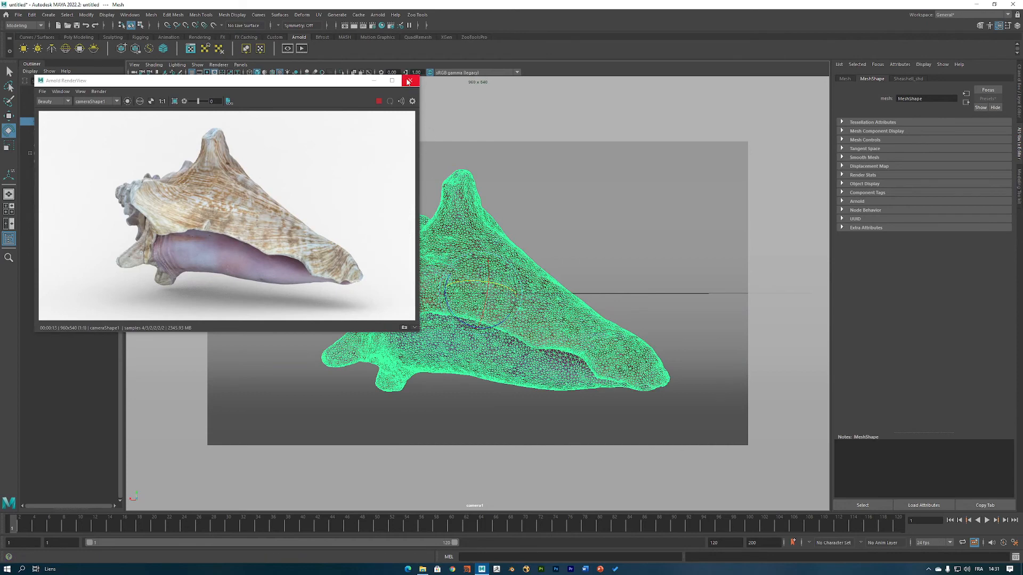
pyautogui.click(410, 80)
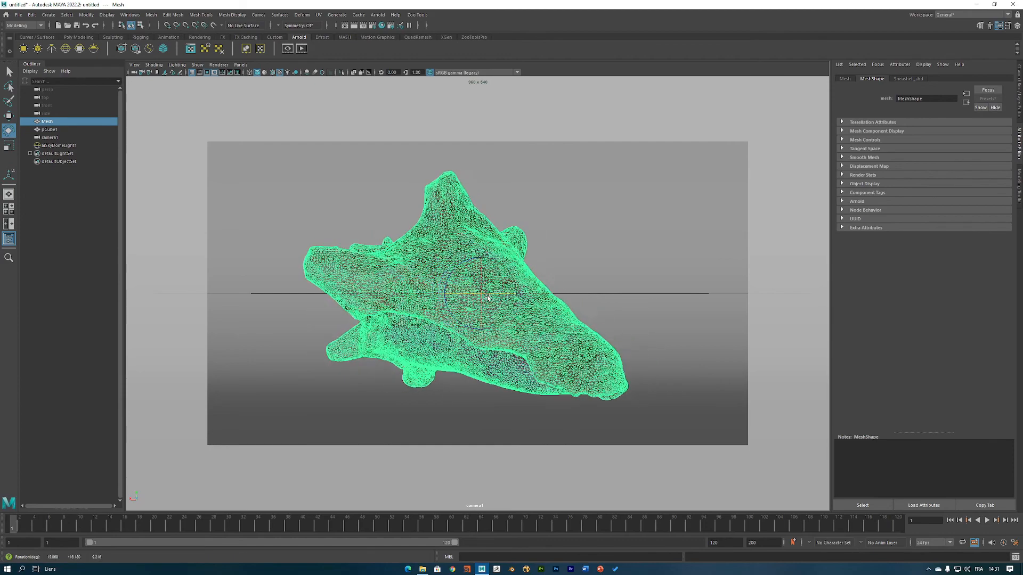
# Reopen Arnold RenderView, run the IPR render of the rotated shell, and stop once resolved.
pyautogui.click(287, 49)
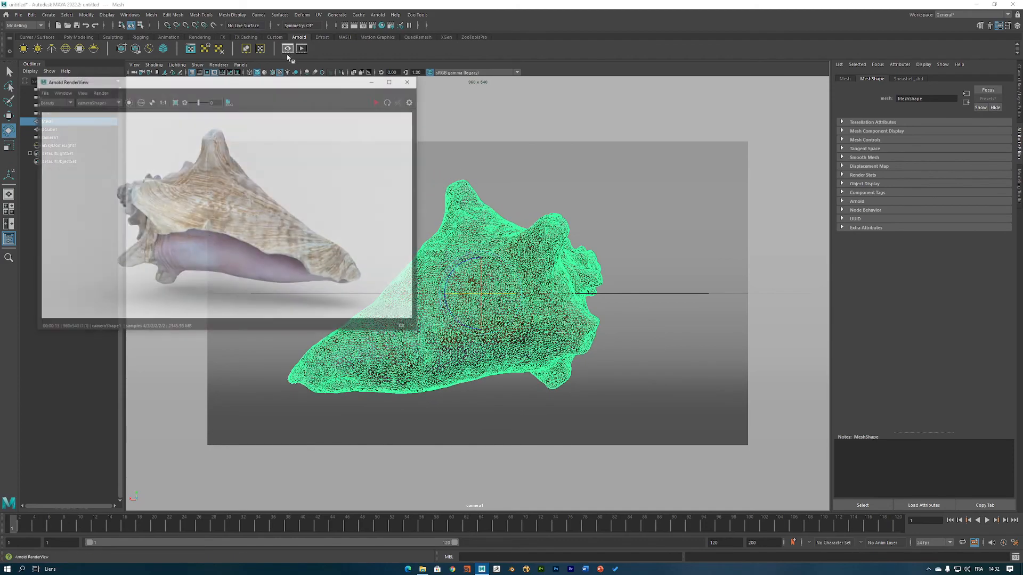
pyautogui.click(378, 101)
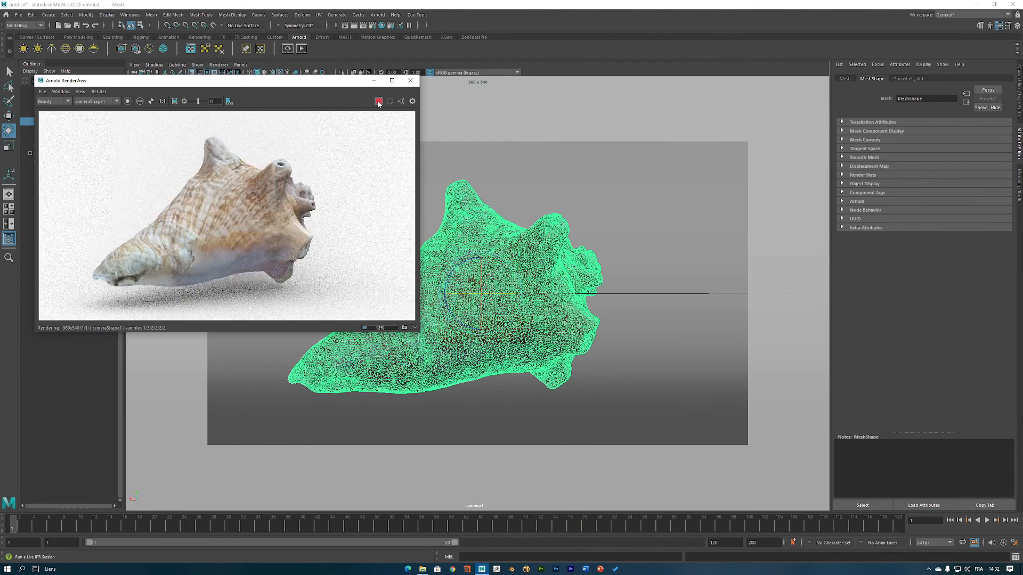
pyautogui.click(378, 101)
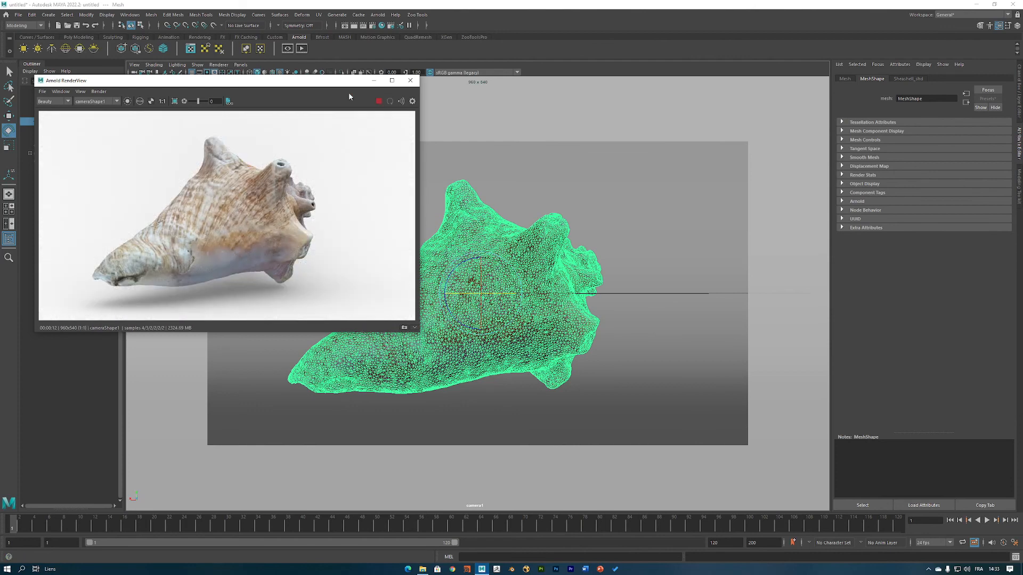